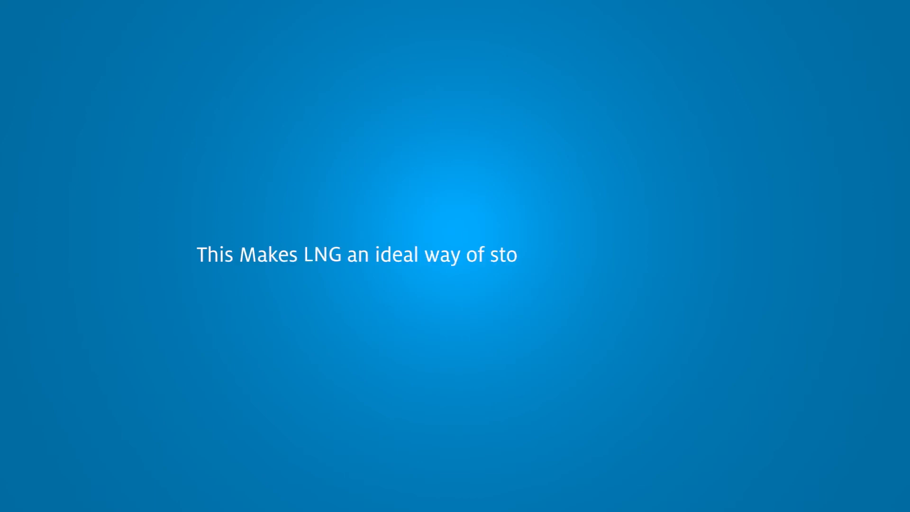
{"action": "type", "text": "ring Large amounts of energ"}
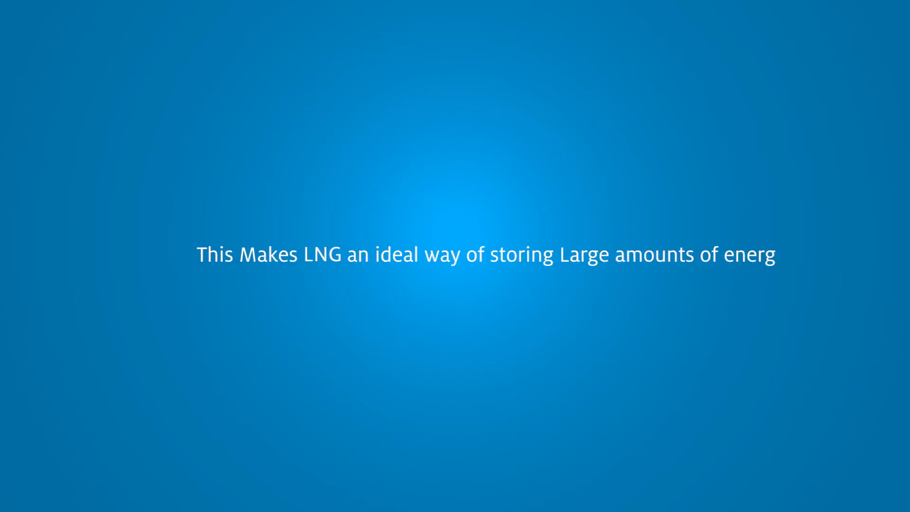